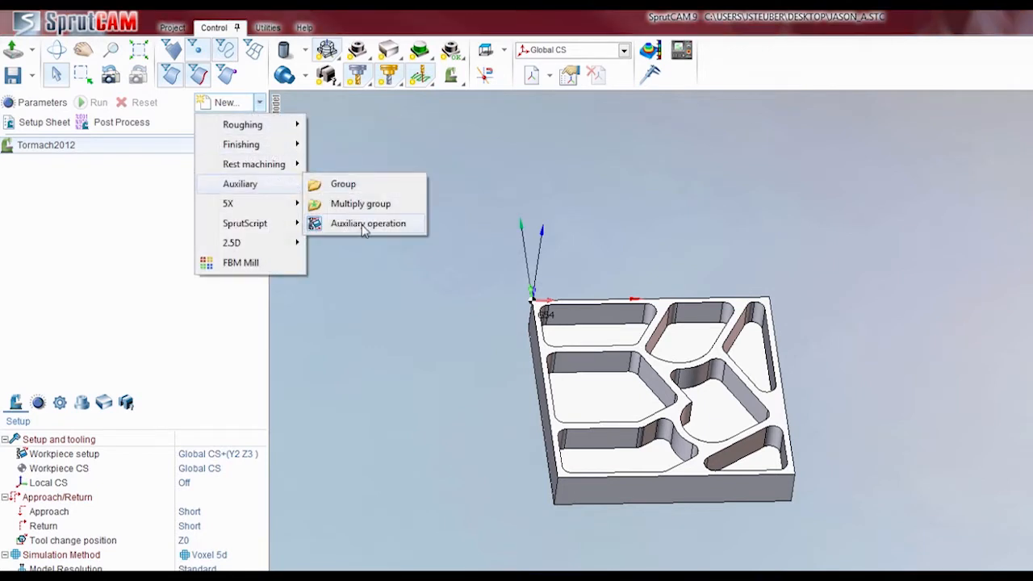
Step: Add an Auxiliary operation to the Tormach2012 tree and bring up its command list
{"action": "left_click", "coordinate": [368, 223]}
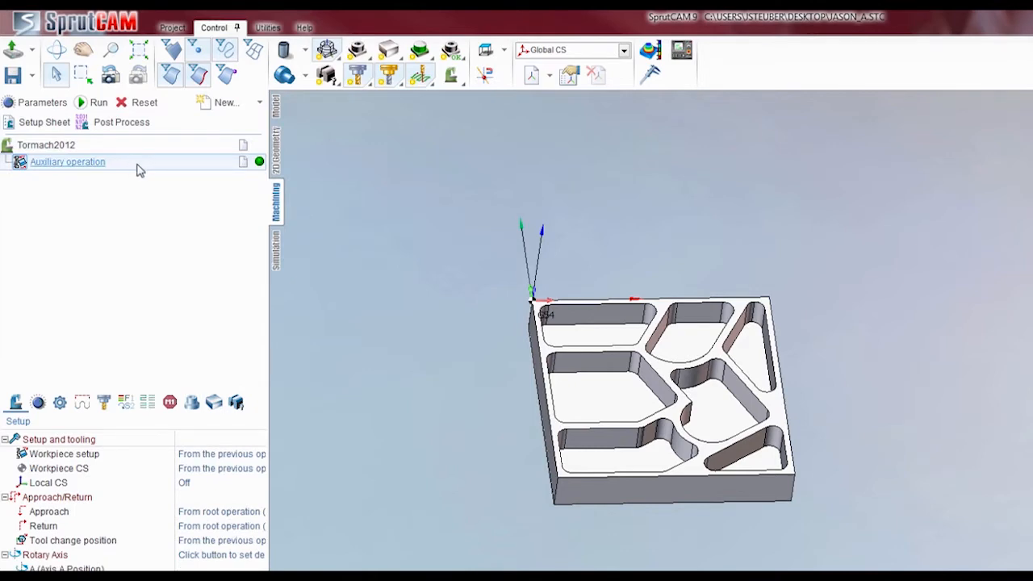
{"action": "double_click", "coordinate": [67, 162]}
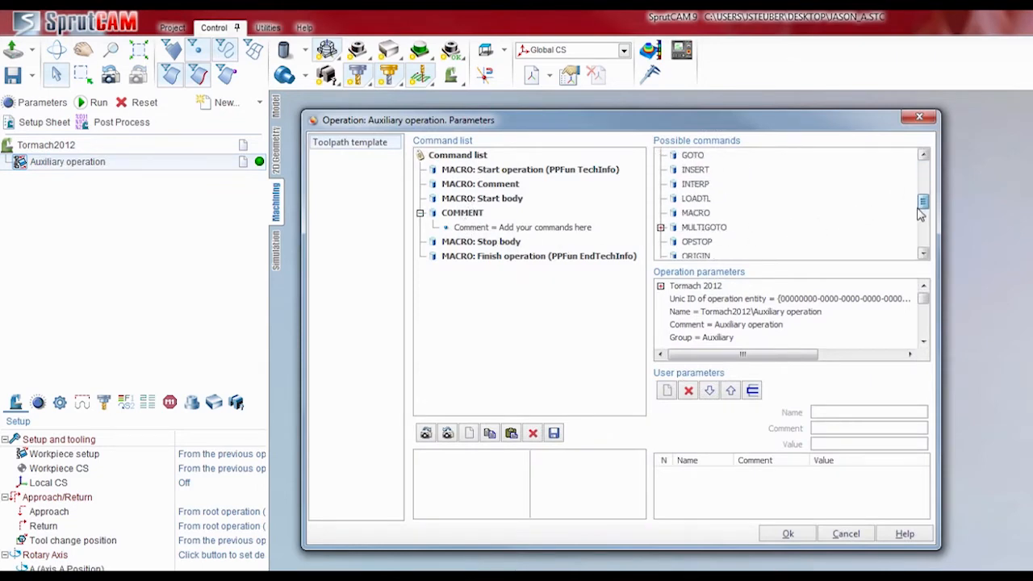
Step: Add an INSERT command with the string G64 P.01 and confirm the auxiliary operation
{"action": "scroll", "scroll_direction": "up", "scroll_amount": 3}
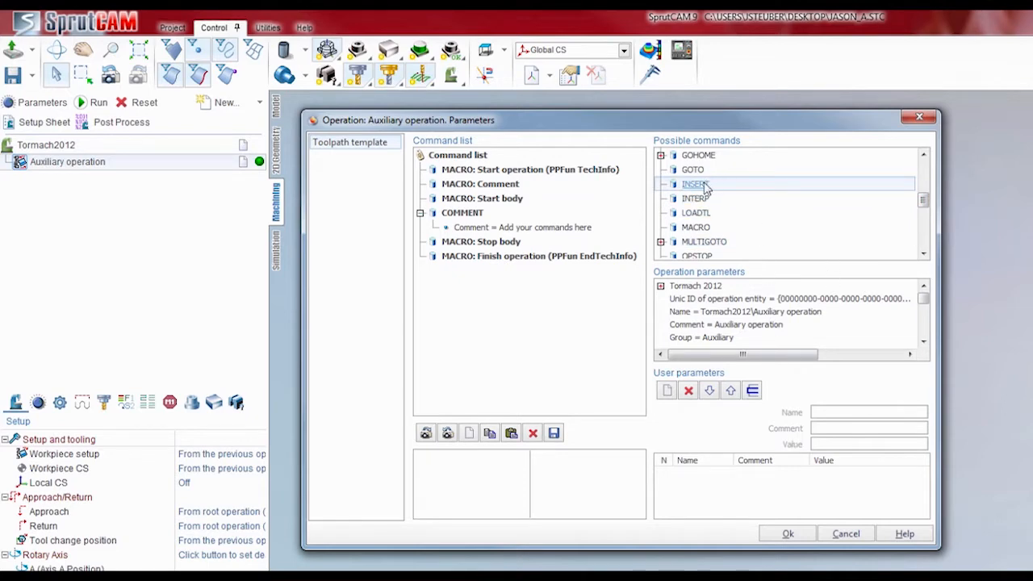
{"action": "double_click", "coordinate": [694, 184]}
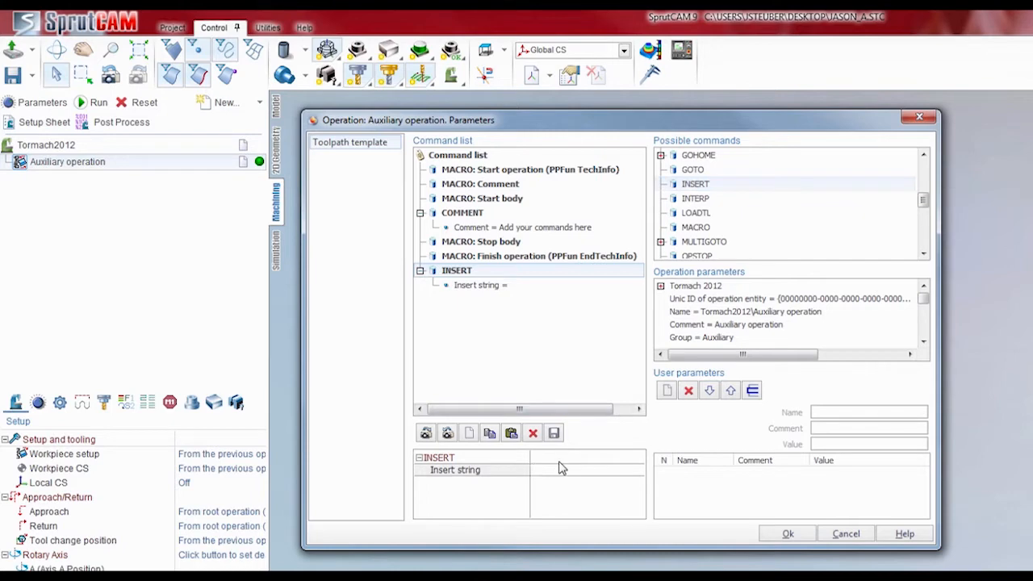
{"action": "type", "text": "G64 P.01"}
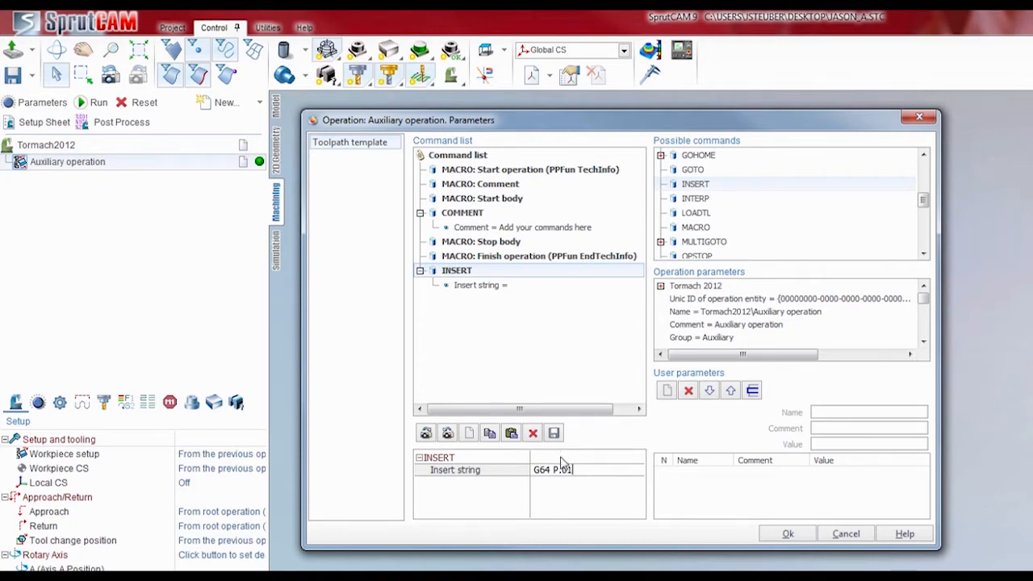
{"action": "mouse_move", "coordinate": [788, 532]}
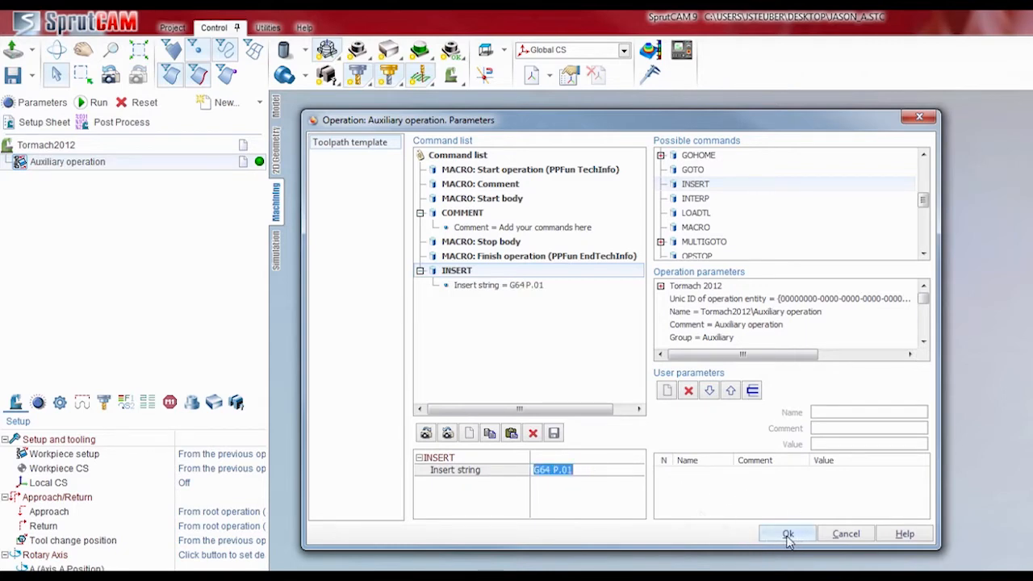
{"action": "left_click", "coordinate": [788, 533]}
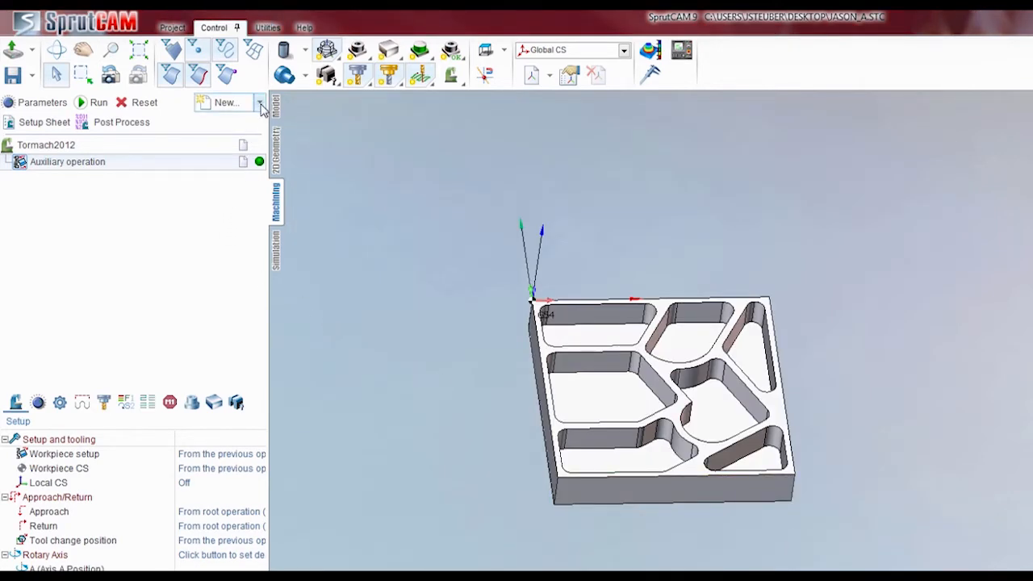
Step: Add a Roughing waterline operation below the Auxiliary operation and bring up its parameters
{"action": "left_click", "coordinate": [258, 102]}
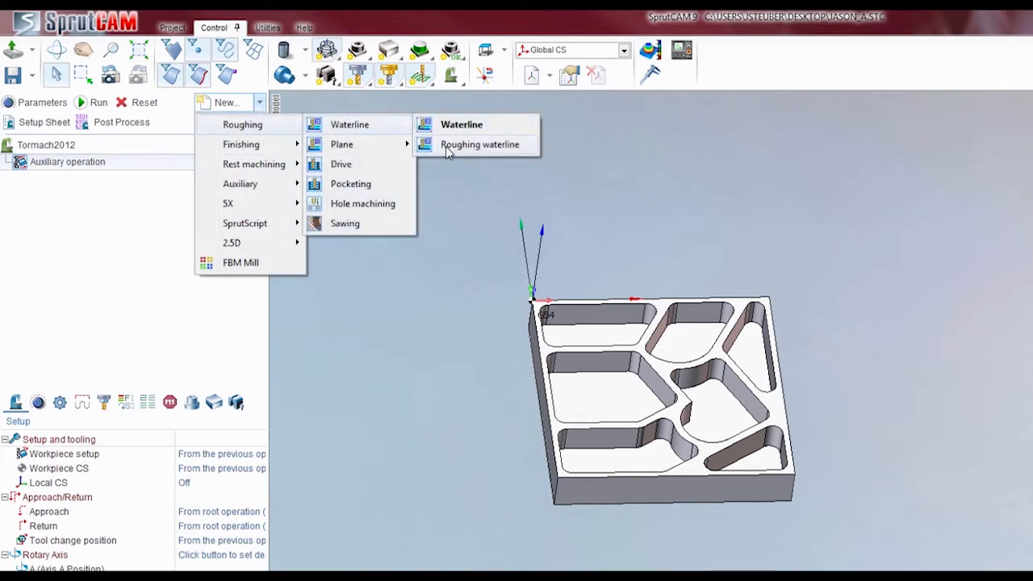
{"action": "mouse_move", "coordinate": [461, 124]}
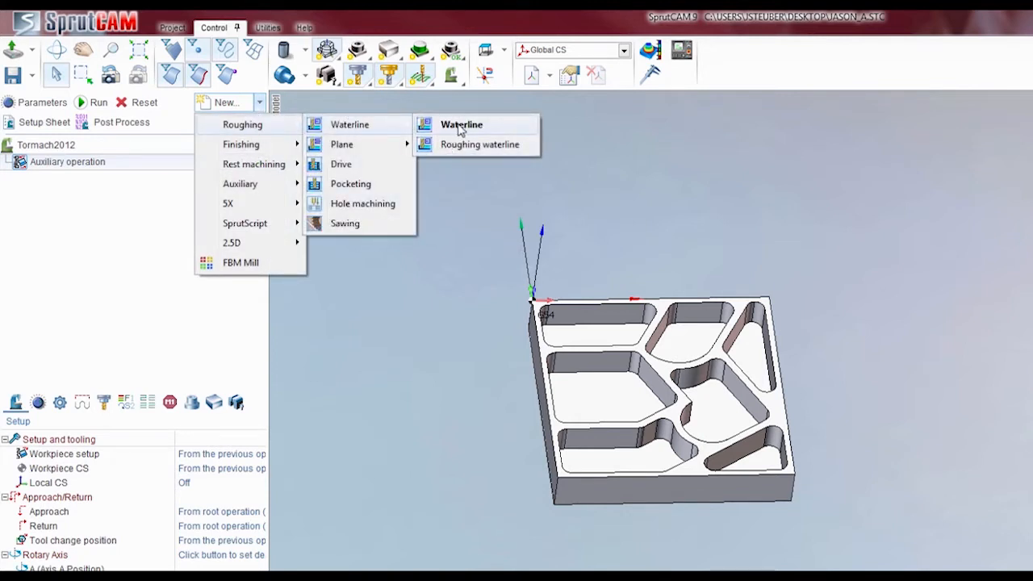
{"action": "left_click", "coordinate": [480, 144]}
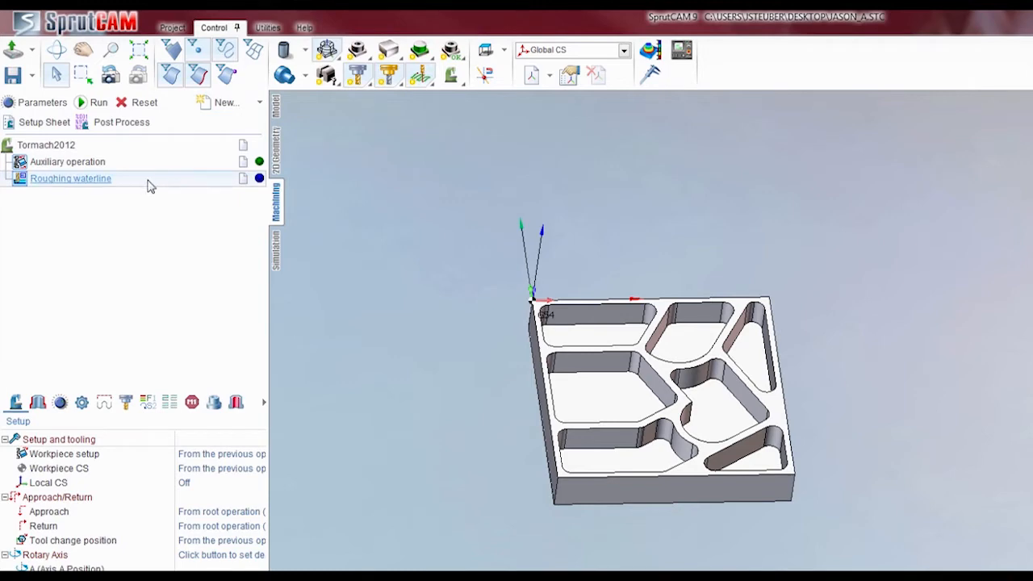
{"action": "mouse_move", "coordinate": [126, 187]}
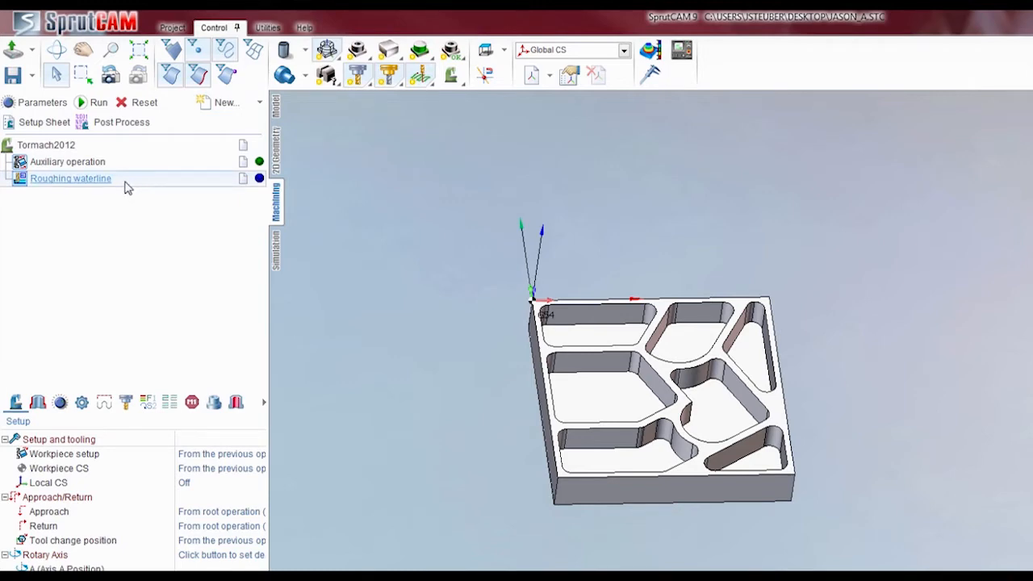
{"action": "double_click", "coordinate": [71, 177]}
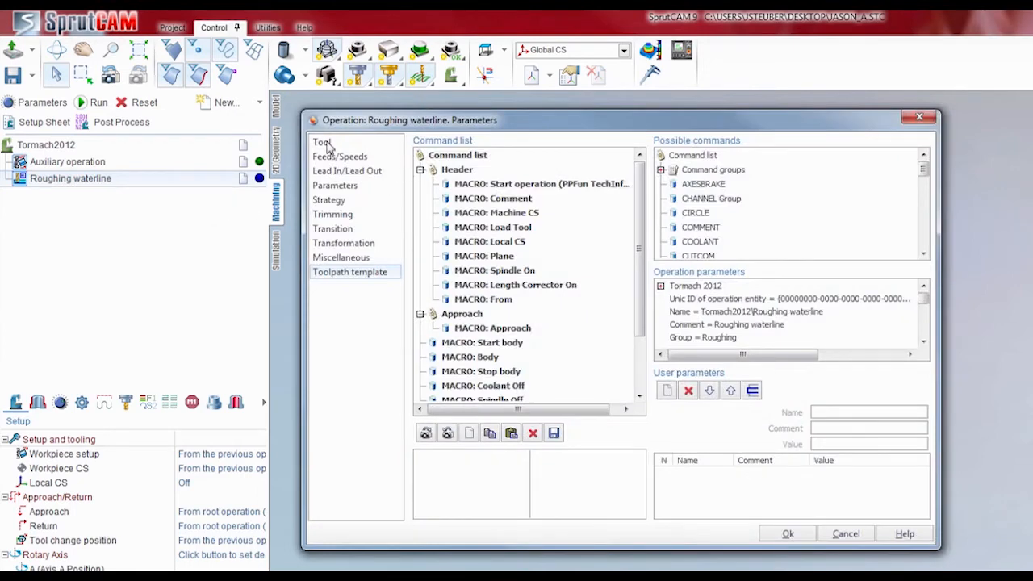
Step: Define a cylindrical mill named 3/8 Endmill with 0.375 diameter and add it to the tool library
{"action": "left_click", "coordinate": [321, 142]}
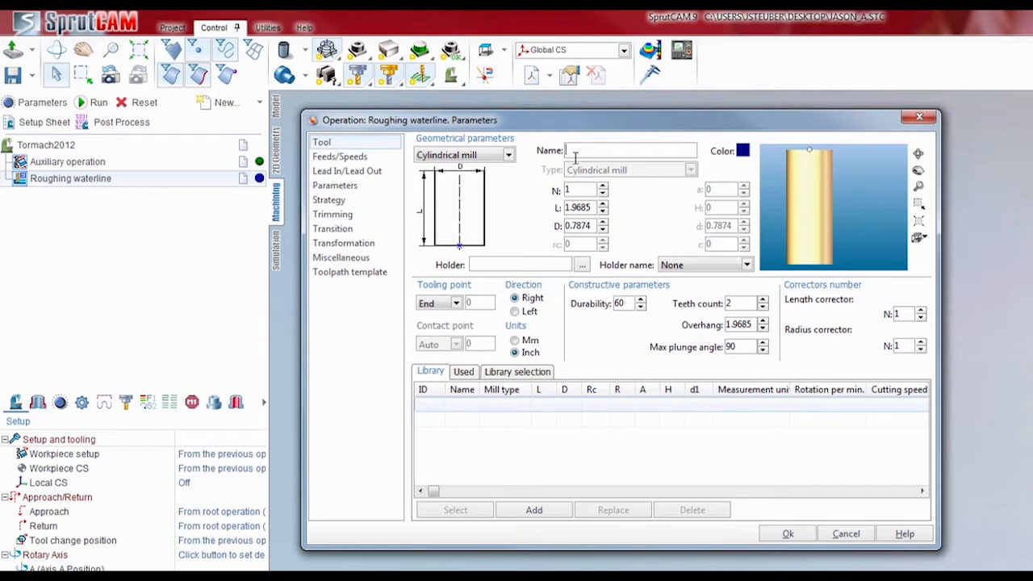
{"action": "type", "text": "3/8 Endmill"}
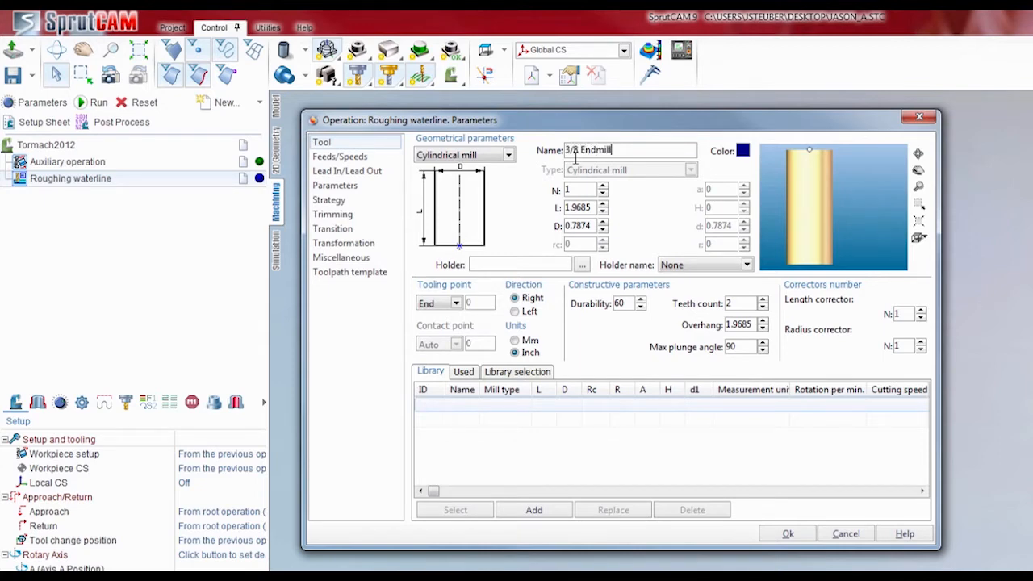
{"action": "triple_click", "coordinate": [578, 225]}
{"action": "type", "text": ".375"}
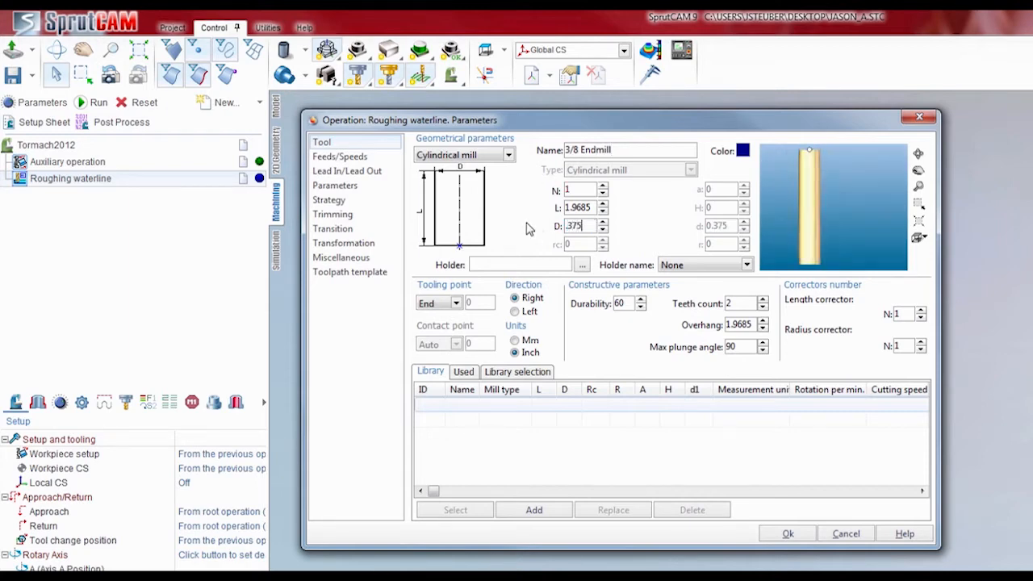
{"action": "left_click", "coordinate": [532, 510]}
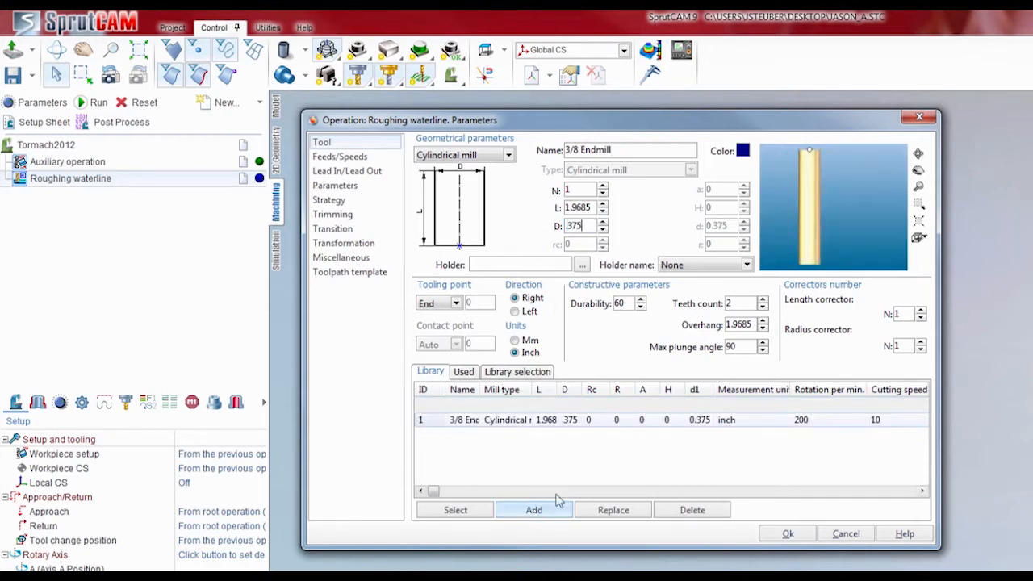
{"action": "mouse_move", "coordinate": [332, 210]}
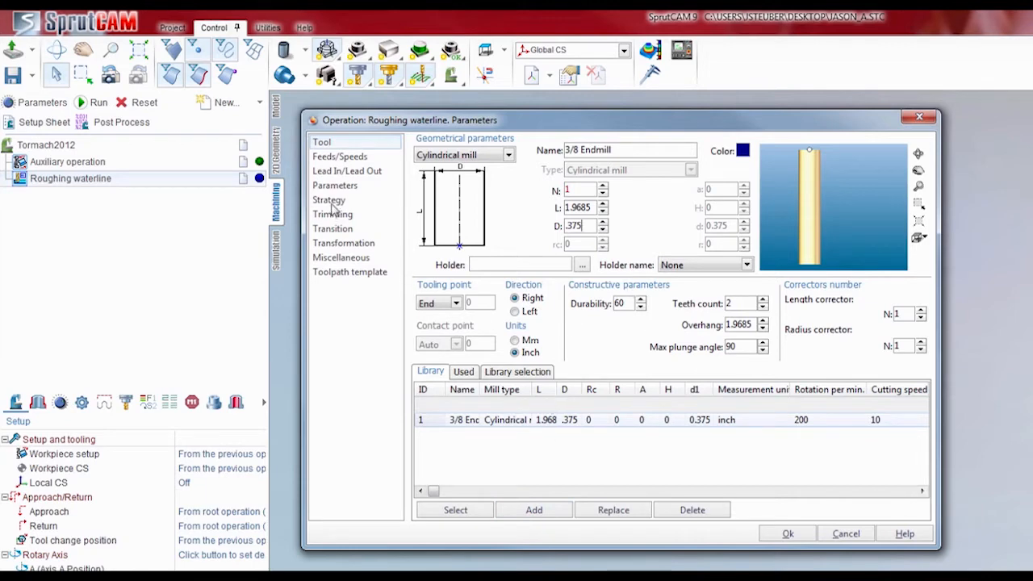
{"action": "left_click", "coordinate": [339, 157]}
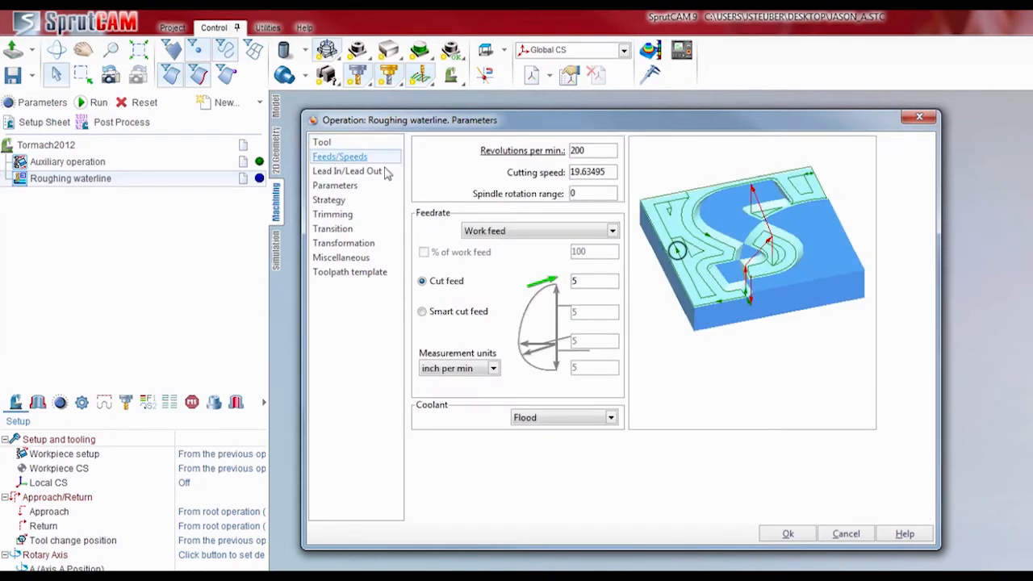
Step: Set spindle speed to 20000 rpm and cut feed to 110
{"action": "triple_click", "coordinate": [594, 150]}
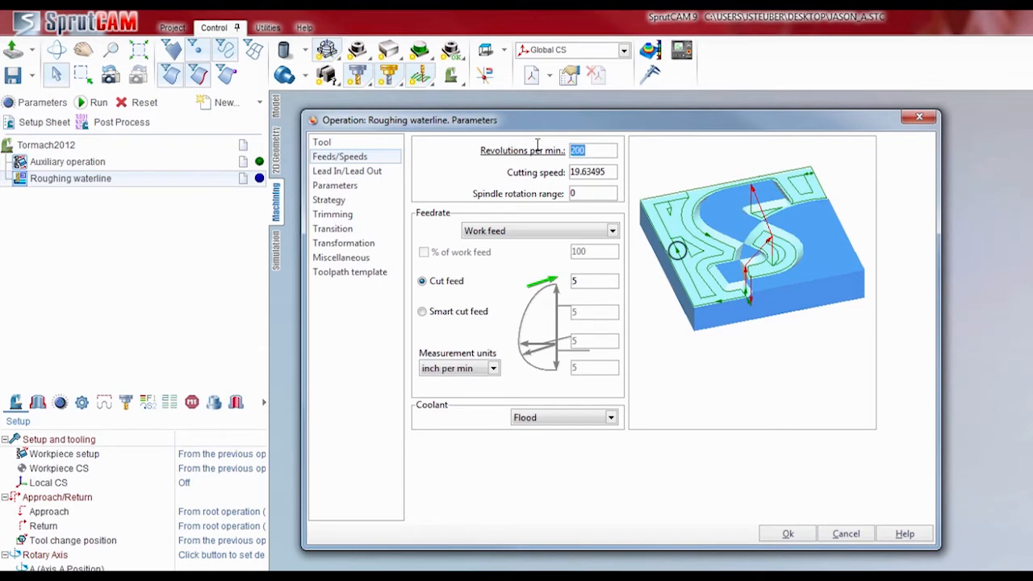
{"action": "type", "text": "20"}
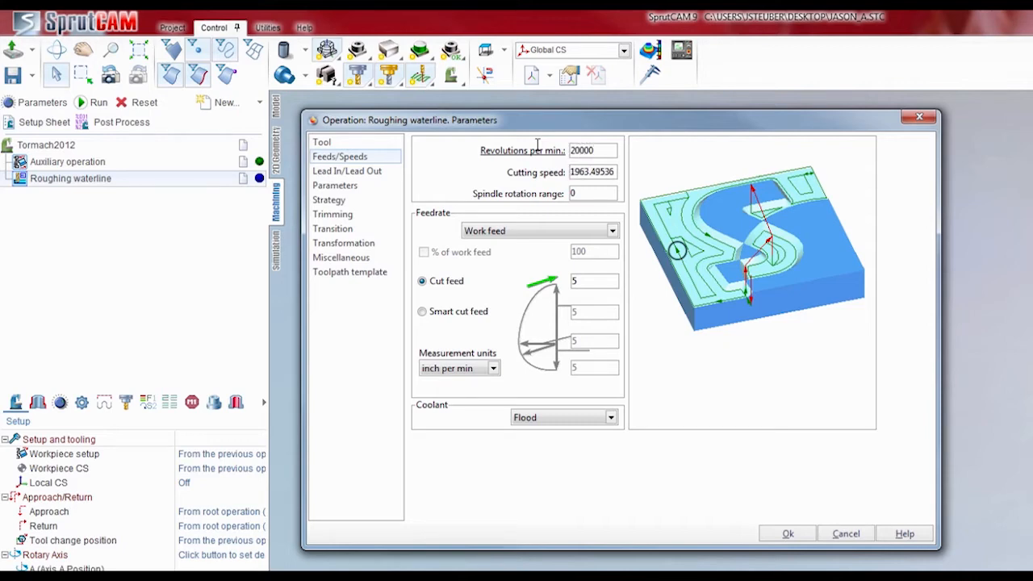
{"action": "triple_click", "coordinate": [594, 281]}
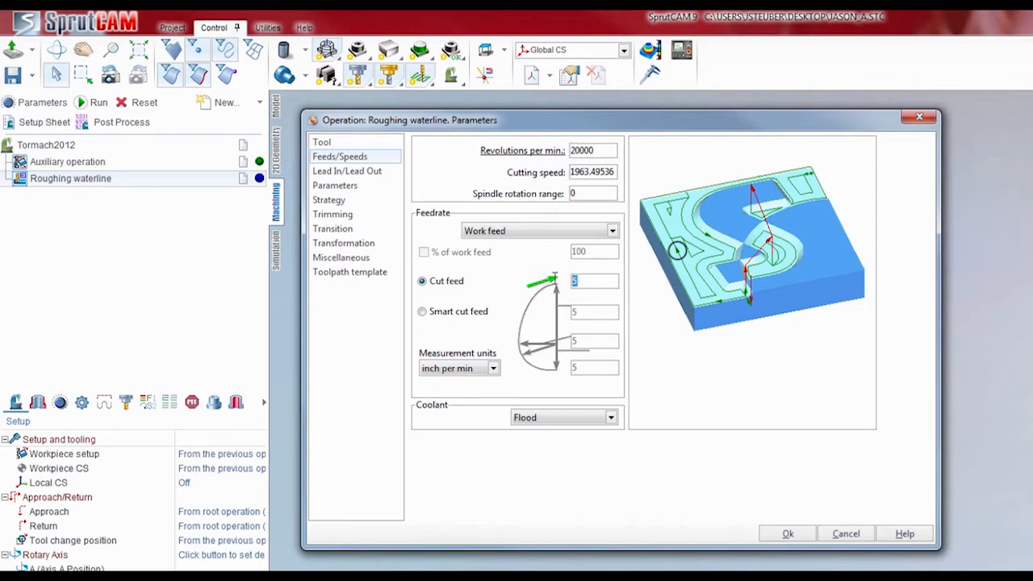
{"action": "type", "text": "110"}
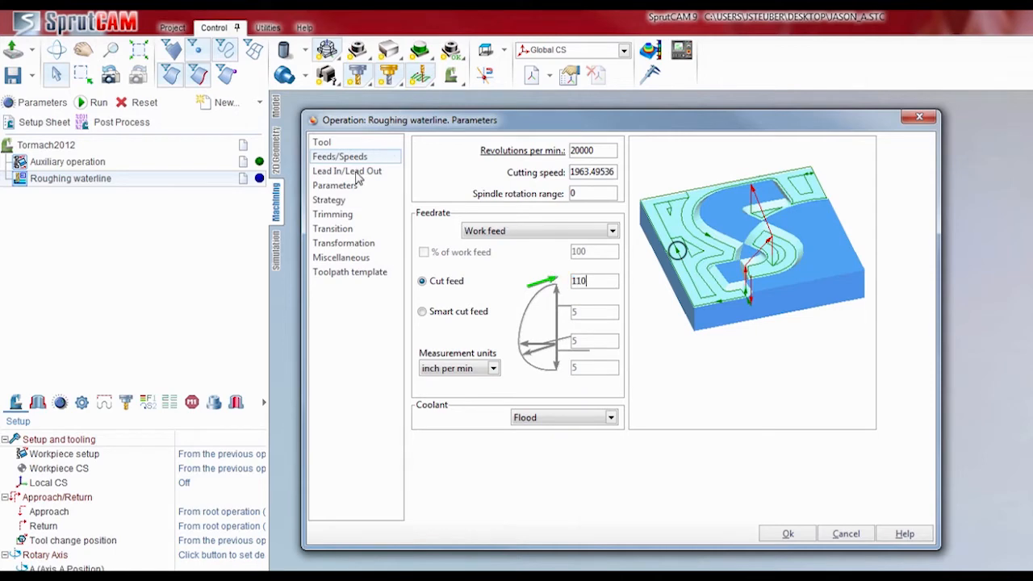
{"action": "left_click", "coordinate": [346, 171]}
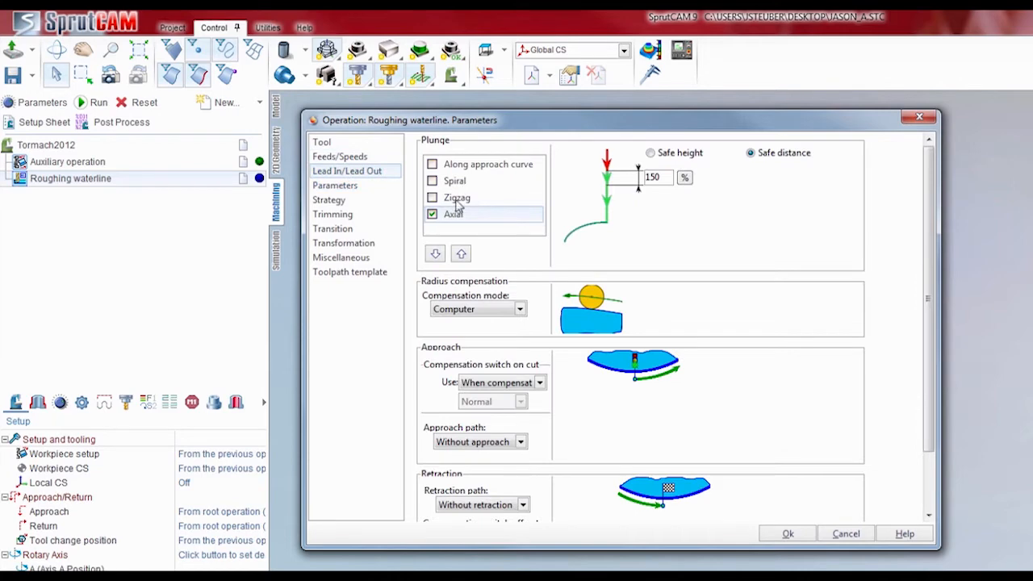
Step: Replace axial plunge with a spiral plunge of max radius 0.2, min radius 0.1875 and angle 3
{"action": "left_click", "coordinate": [452, 213]}
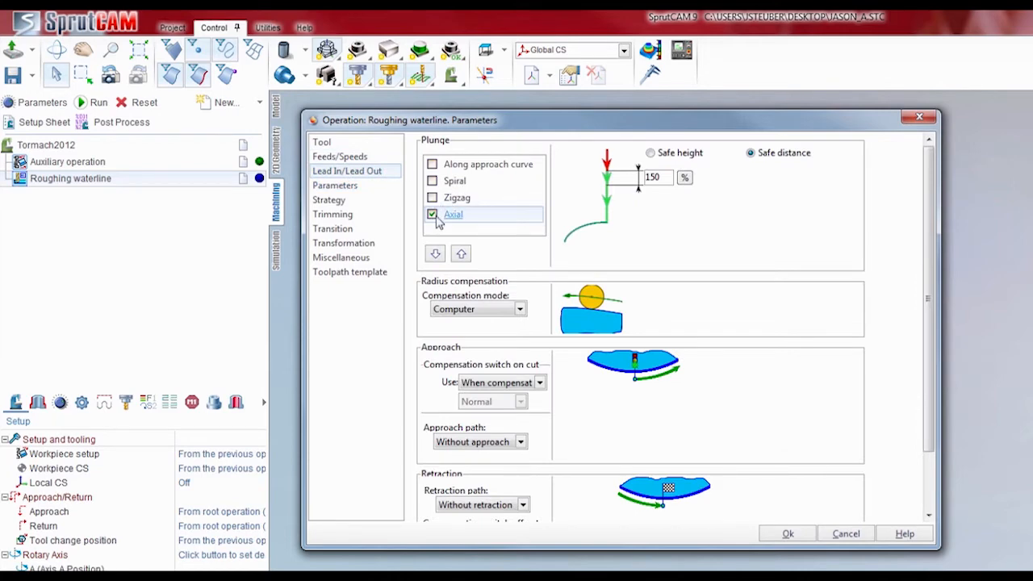
{"action": "left_click", "coordinate": [433, 181]}
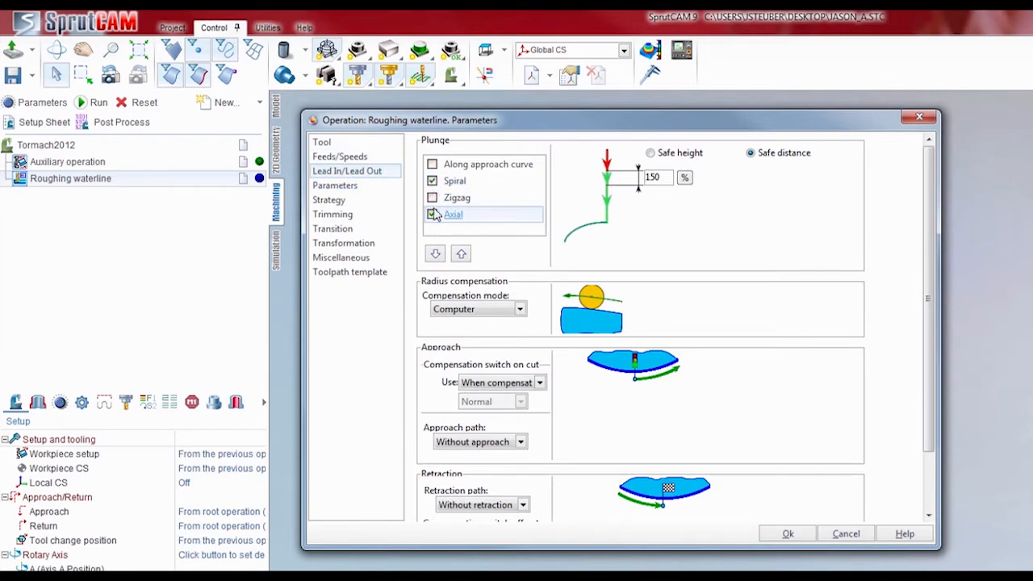
{"action": "left_click", "coordinate": [432, 213]}
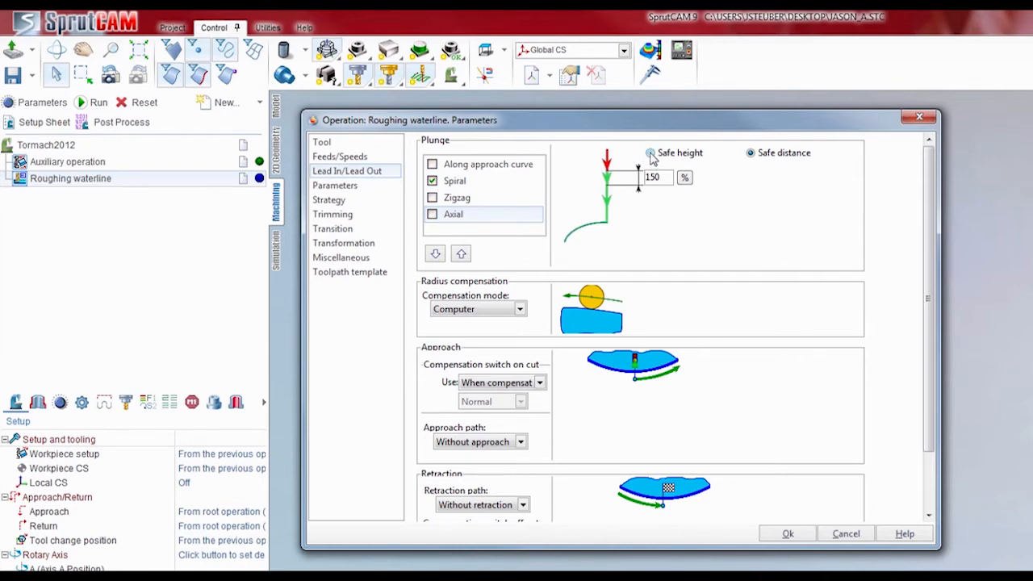
{"action": "left_click", "coordinate": [455, 181]}
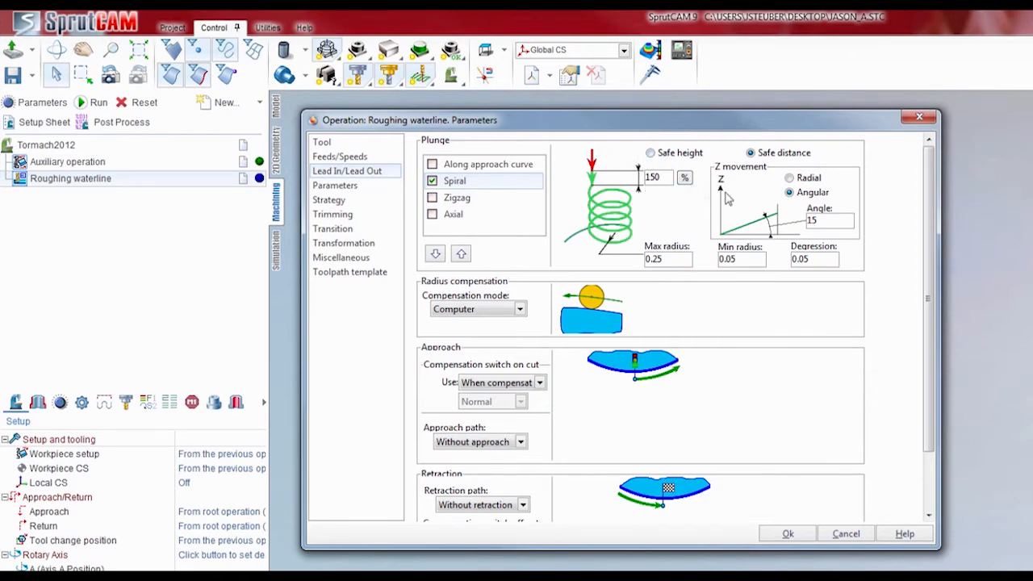
{"action": "triple_click", "coordinate": [829, 220]}
{"action": "type", "text": "3"}
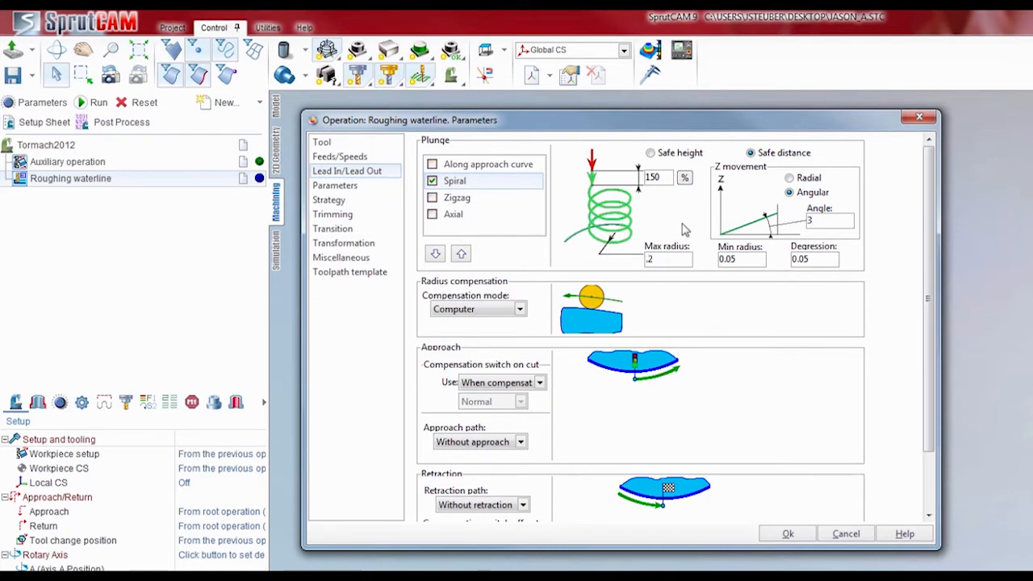
{"action": "triple_click", "coordinate": [739, 258]}
{"action": "type", "text": ".1875"}
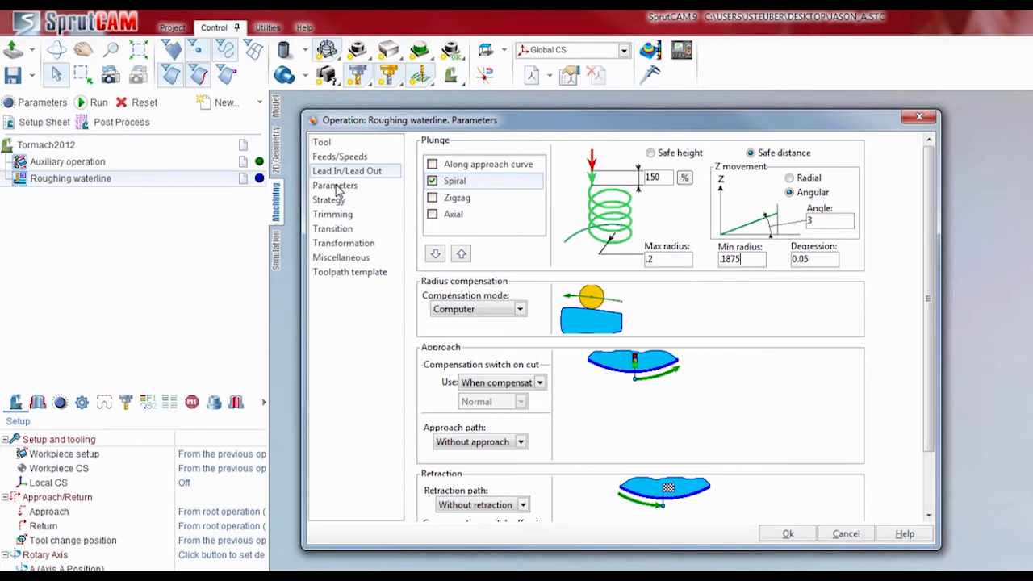
Step: Set bottom level to -.75 and depth of cut by quantity 3, giving 0.25 steps
{"action": "left_click", "coordinate": [334, 184]}
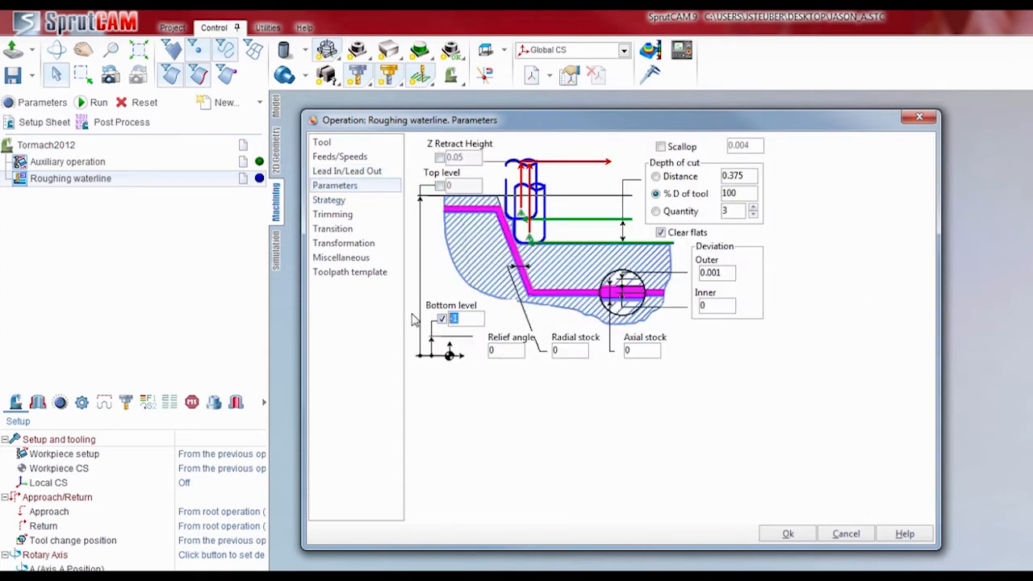
{"action": "type", "text": "-.75"}
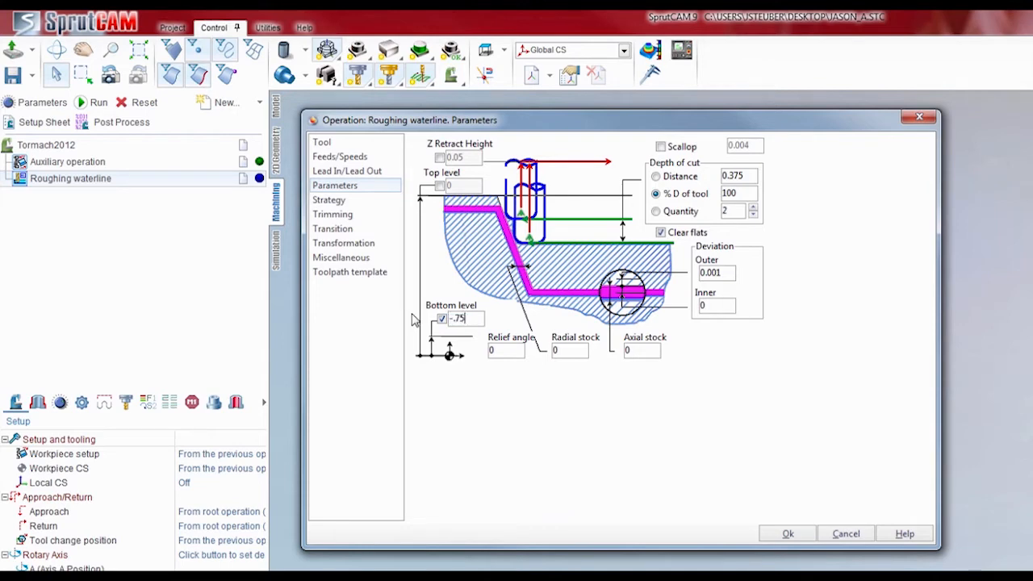
{"action": "left_click", "coordinate": [655, 210]}
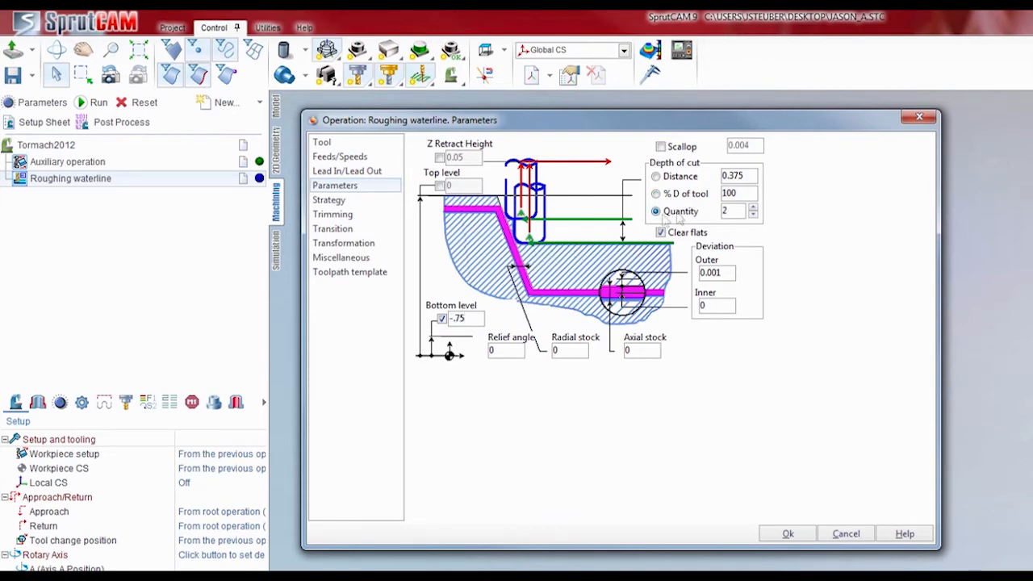
{"action": "left_click", "coordinate": [752, 206]}
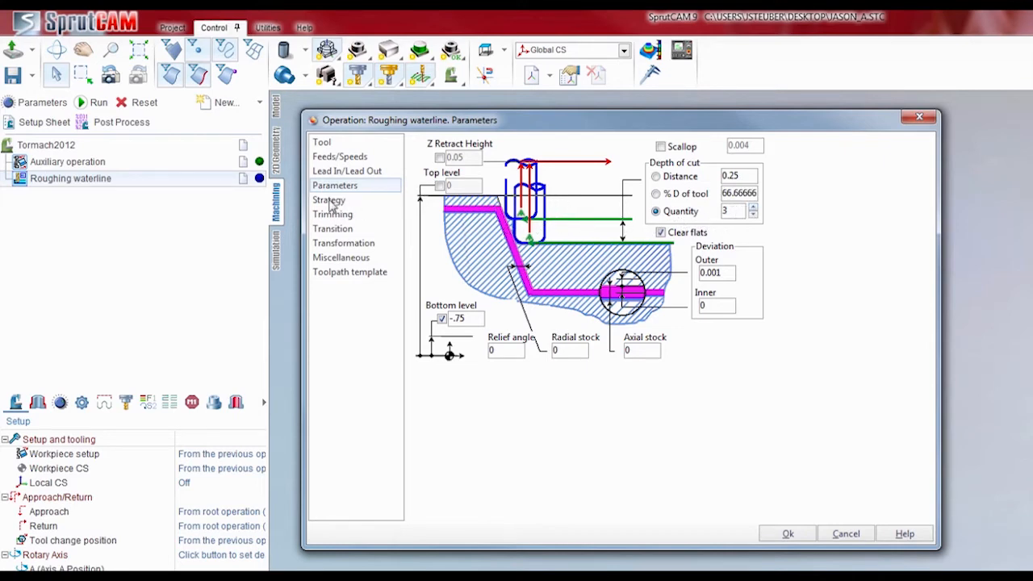
Step: Choose the Adaptive strategy with a 30% of tool diameter step and accept the operation parameters
{"action": "left_click", "coordinate": [329, 200]}
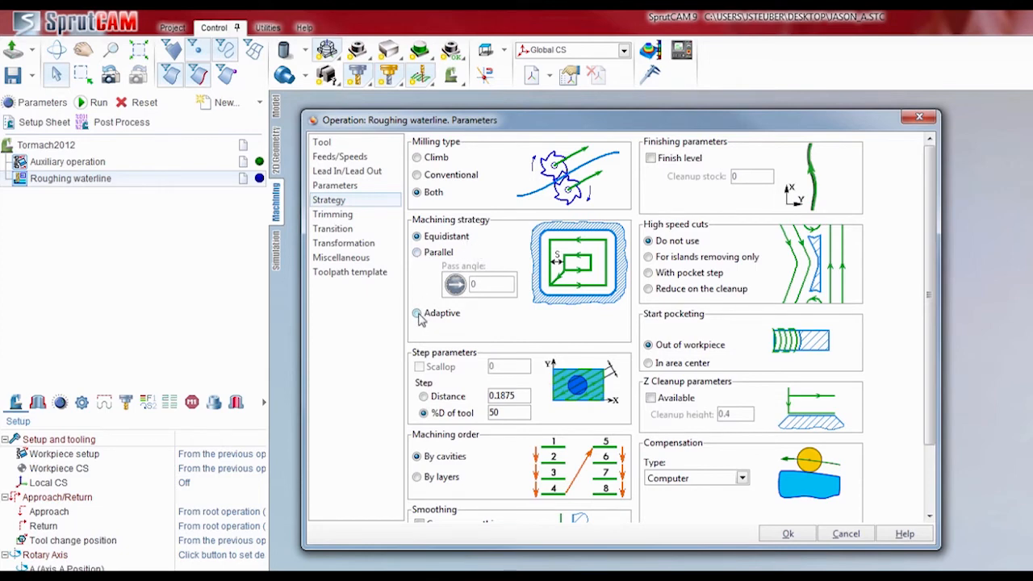
{"action": "left_click", "coordinate": [417, 313]}
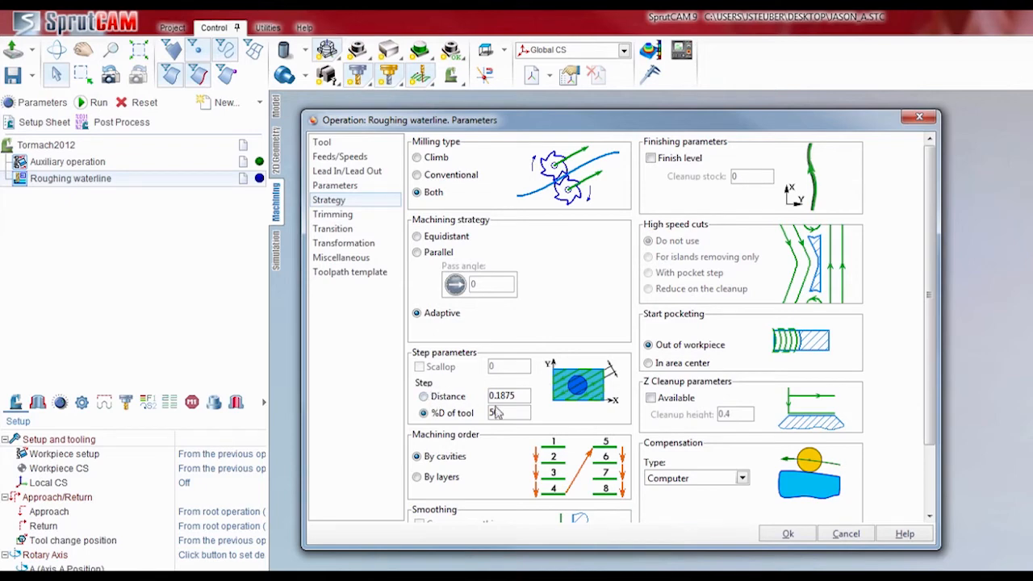
{"action": "triple_click", "coordinate": [507, 413]}
{"action": "type", "text": "30"}
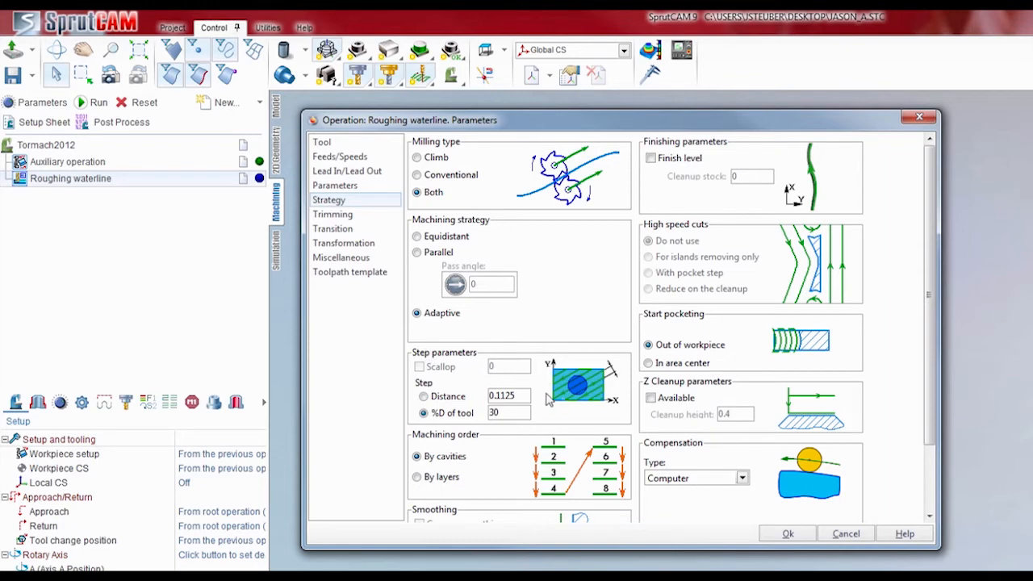
{"action": "mouse_move", "coordinate": [655, 436]}
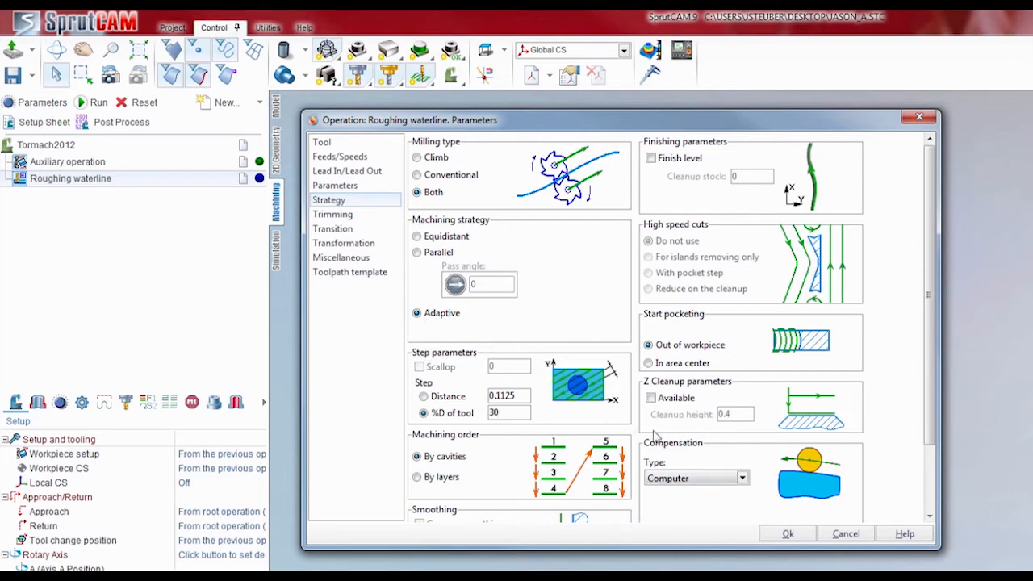
{"action": "left_click", "coordinate": [788, 533]}
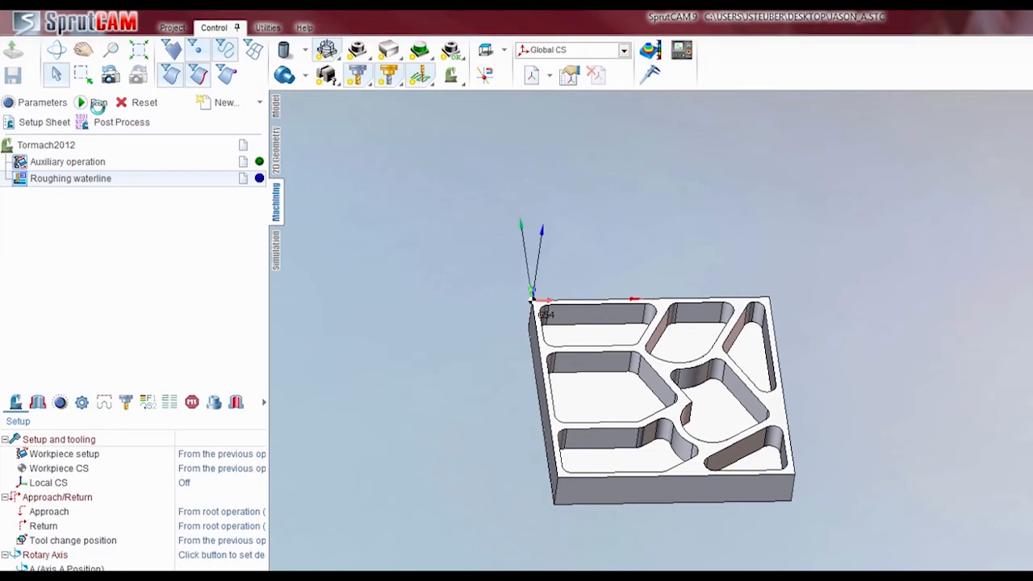
Step: Run the calculation so adaptive spiral passes fill every pocket of the part
{"action": "left_click", "coordinate": [97, 102]}
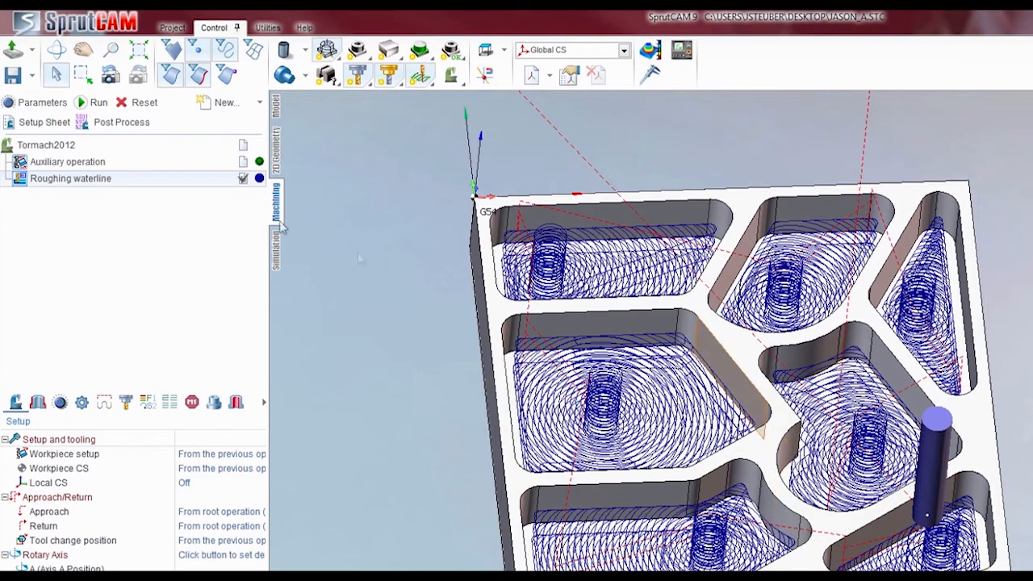
Step: Play the material-removal simulation, pausing and resuming once, then stop it with several pockets cut out
{"action": "left_click", "coordinate": [98, 101]}
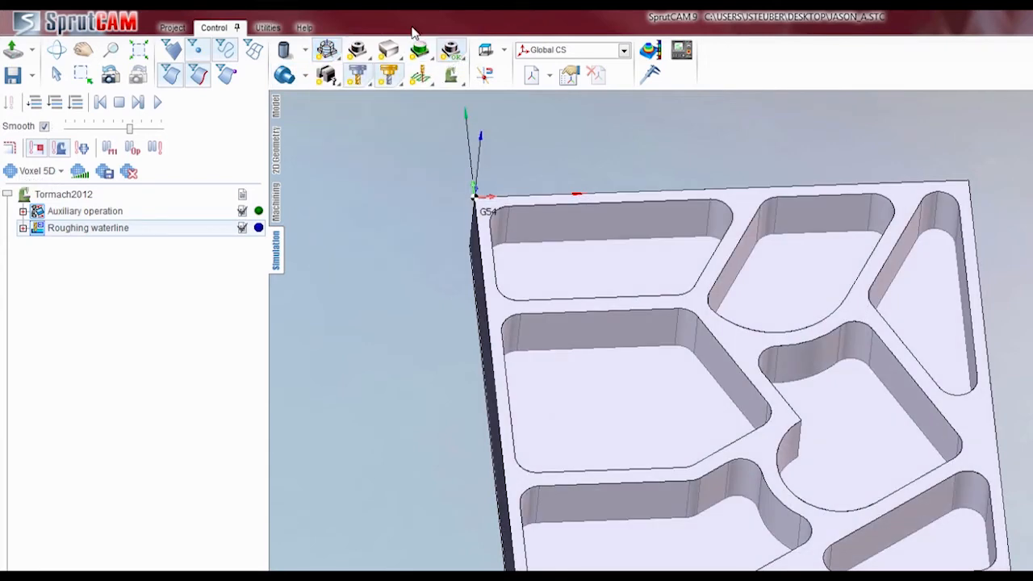
{"action": "left_click", "coordinate": [451, 50]}
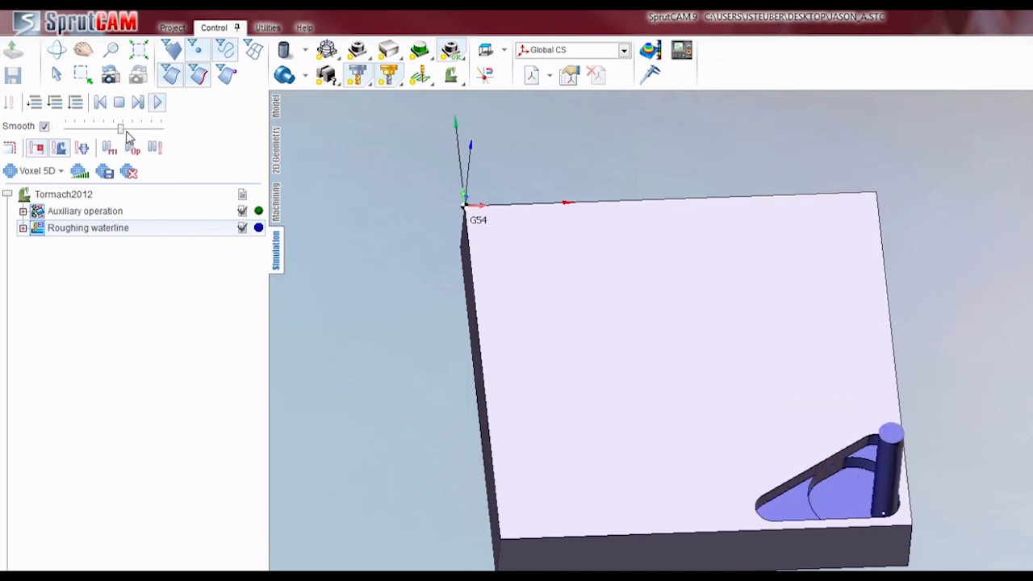
{"action": "mouse_move", "coordinate": [110, 137]}
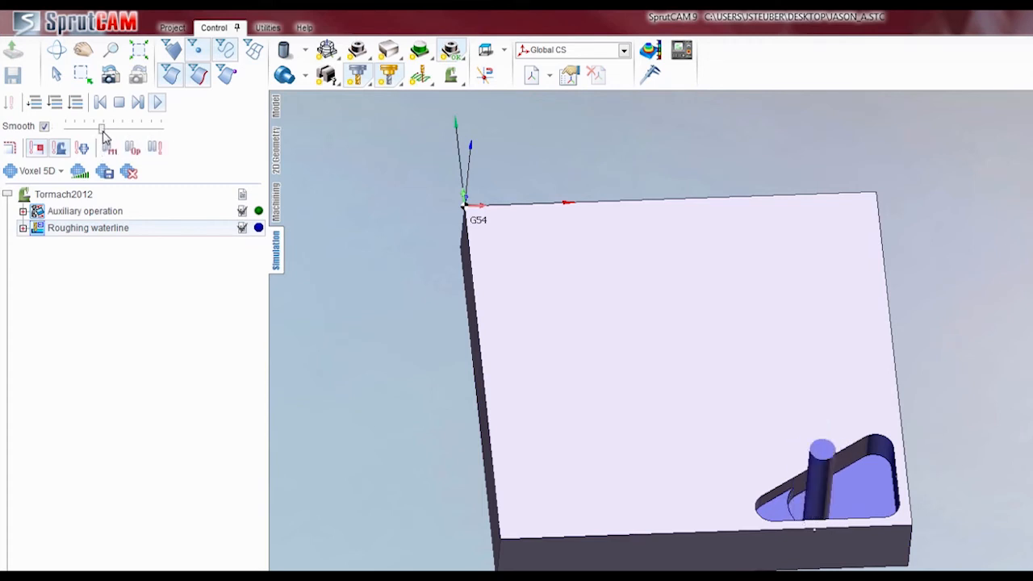
{"action": "mouse_move", "coordinate": [103, 136]}
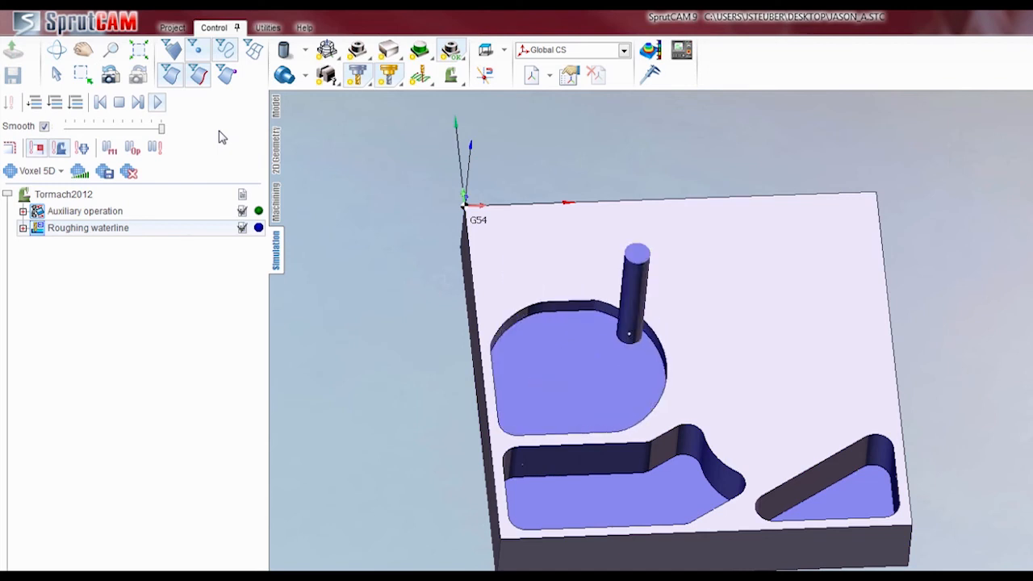
{"action": "left_click", "coordinate": [158, 102]}
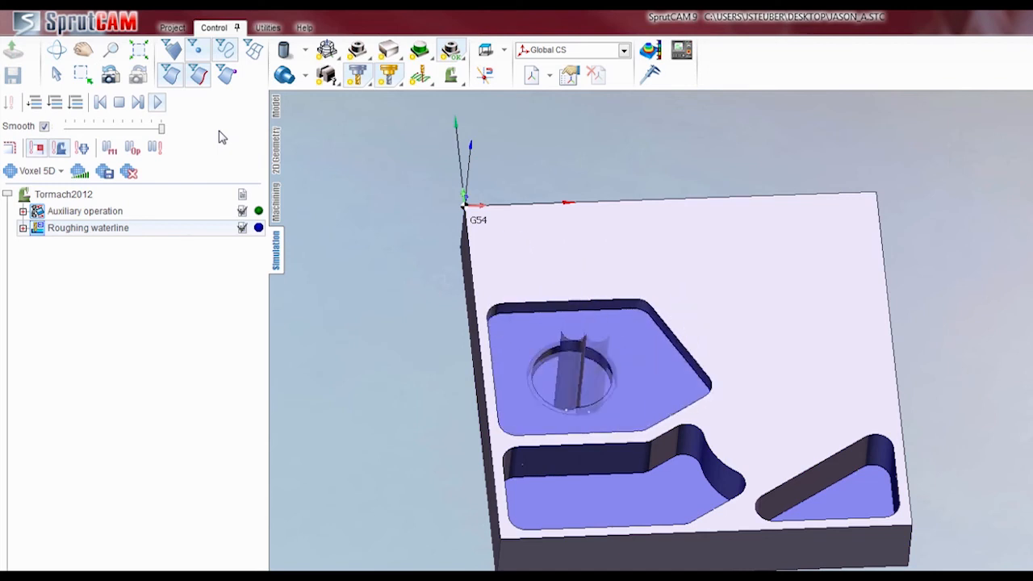
{"action": "left_click", "coordinate": [158, 102]}
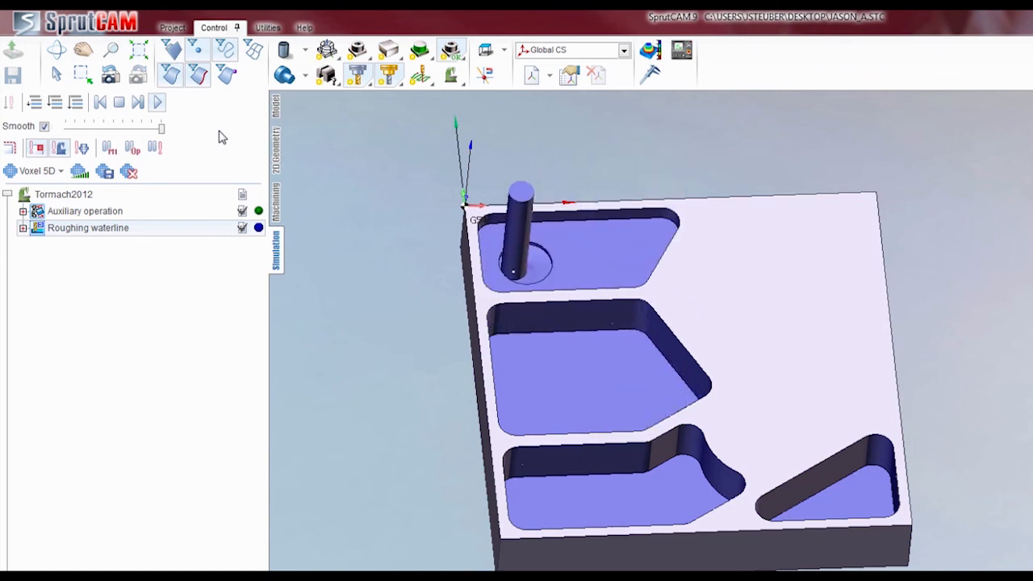
{"action": "left_click", "coordinate": [119, 101]}
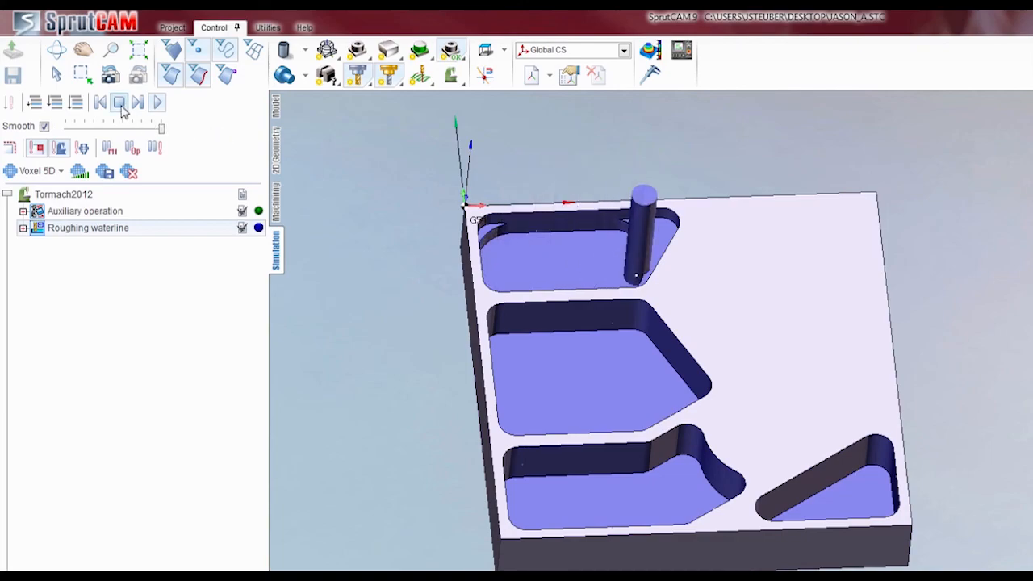